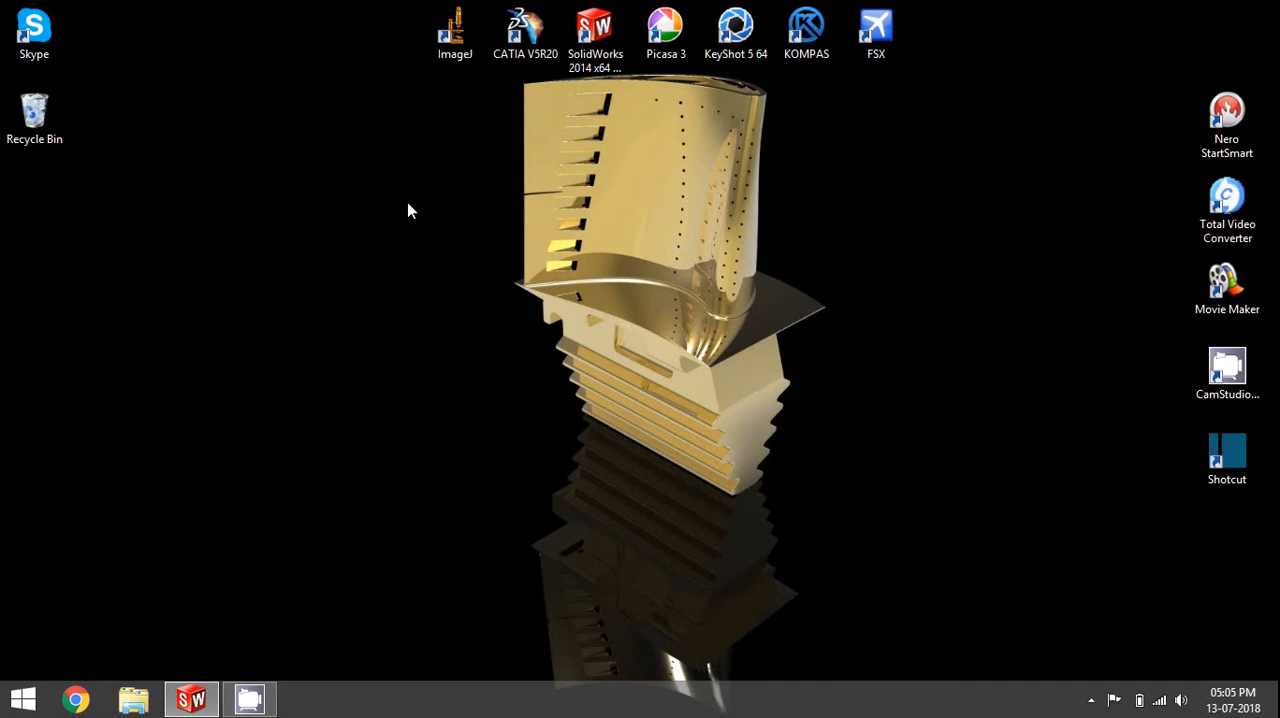
mouse_move(398, 288)
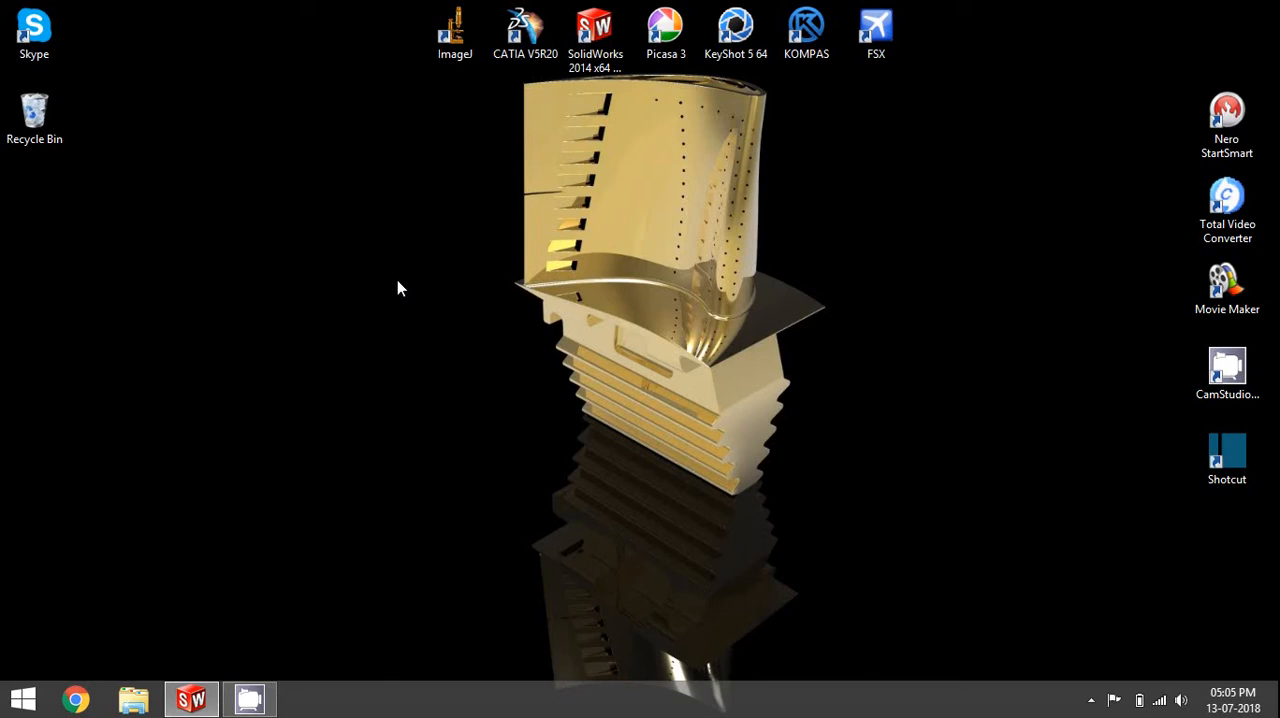
mouse_move(252, 446)
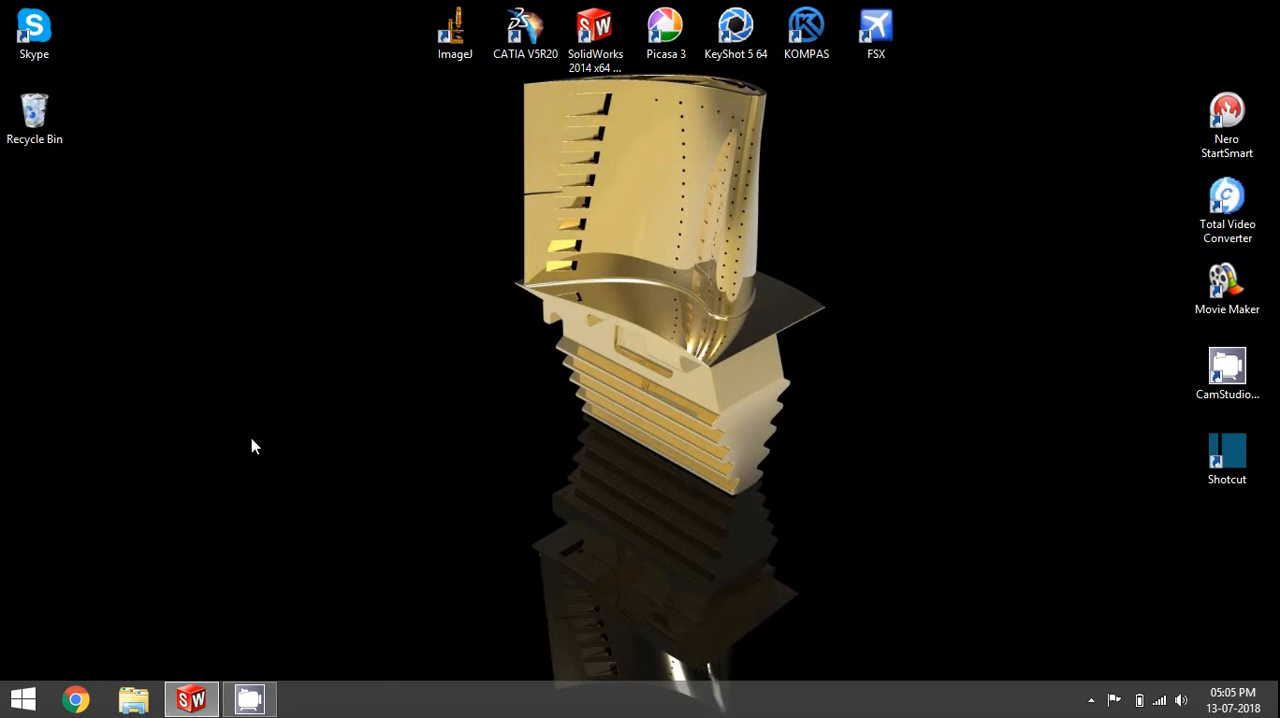
Bring the Folding wing assembly forward from the taskbar to view the wing and winglet joint.
left_click(190, 698)
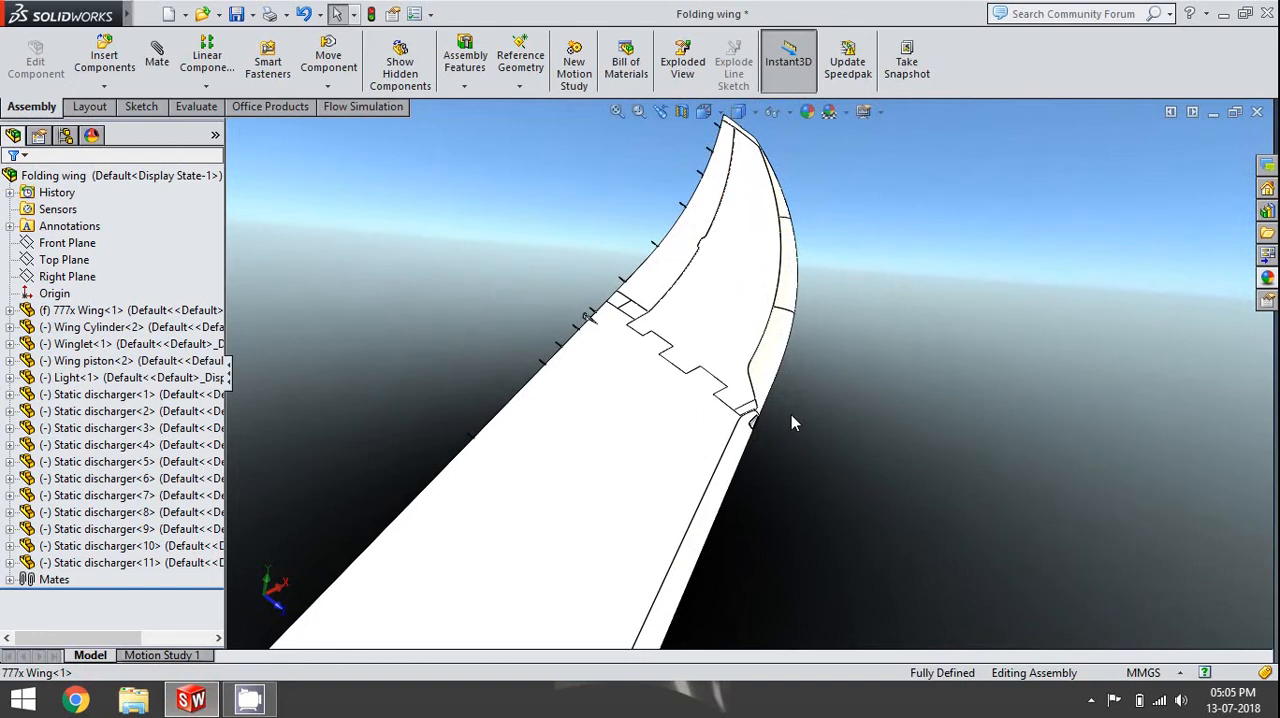
mouse_move(770, 448)
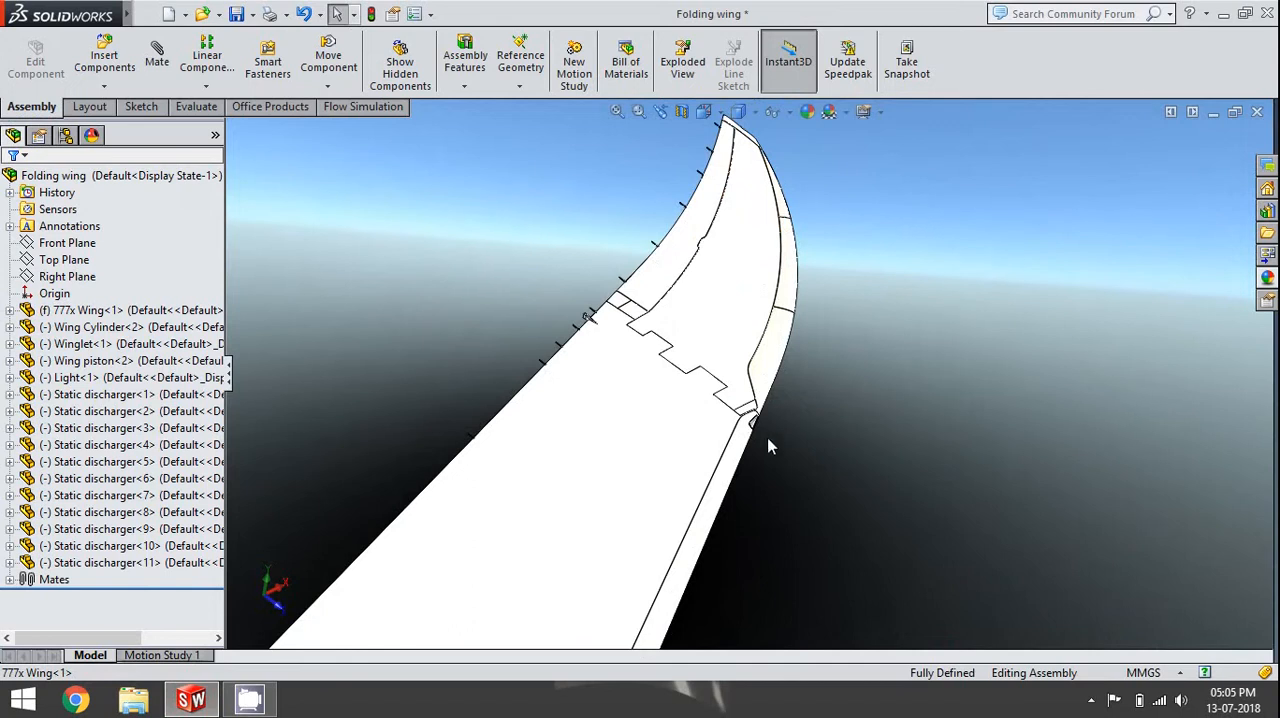
mouse_move(748, 440)
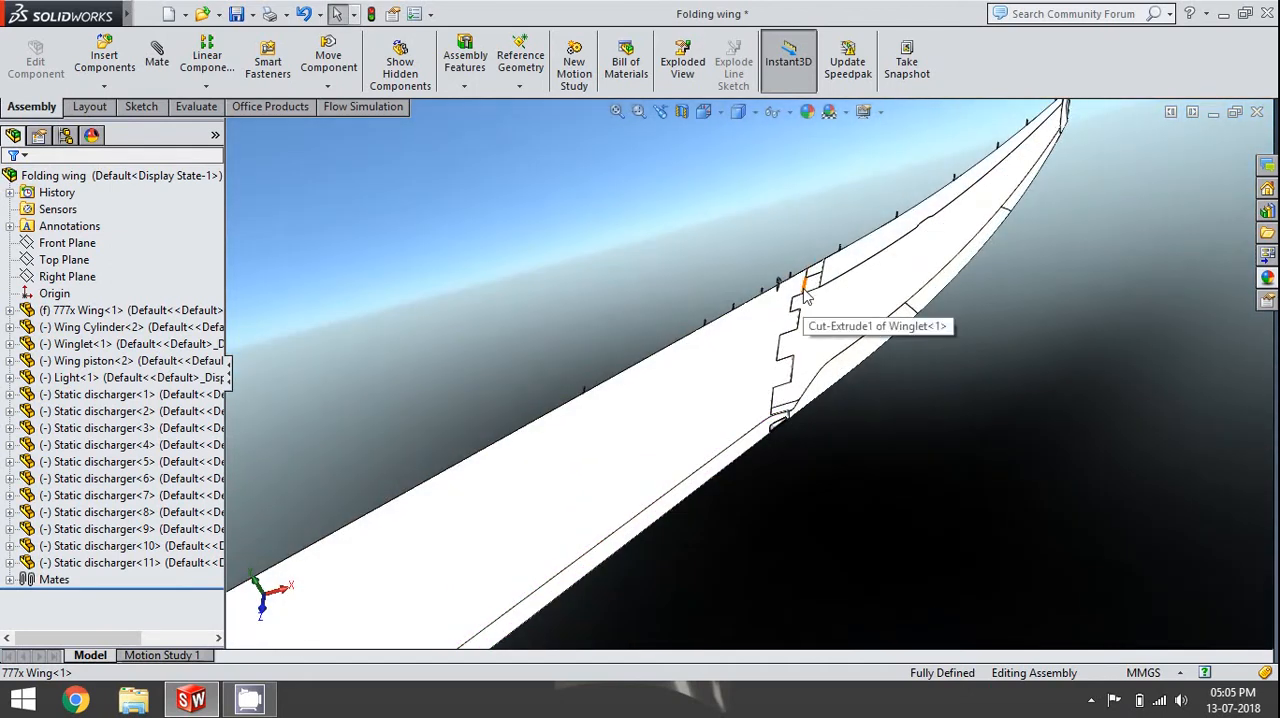
mouse_move(796, 370)
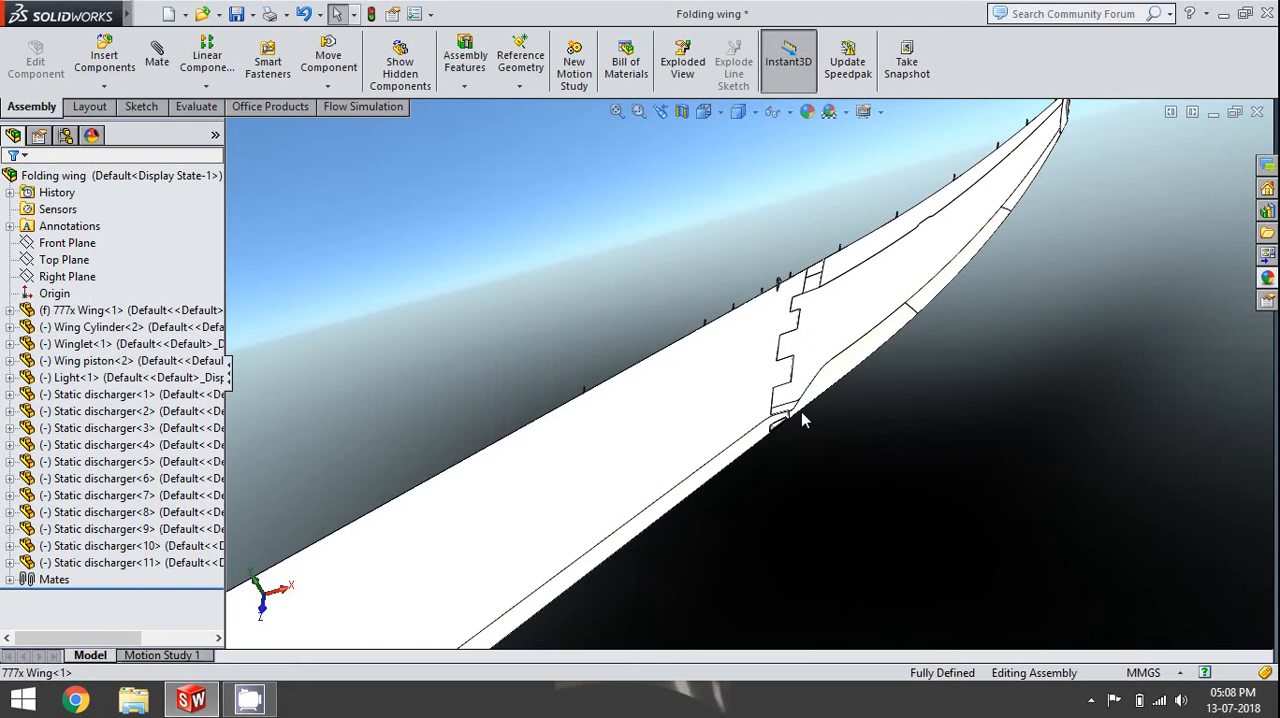
mouse_move(824, 368)
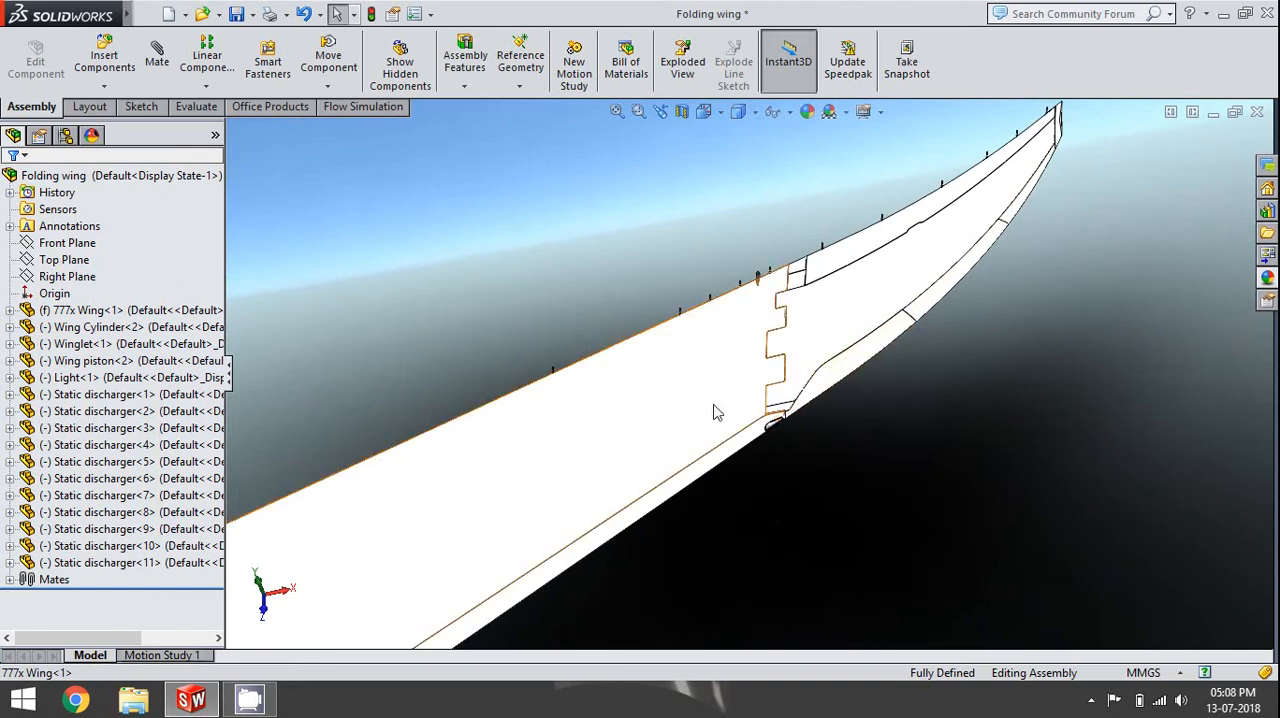
mouse_move(764, 420)
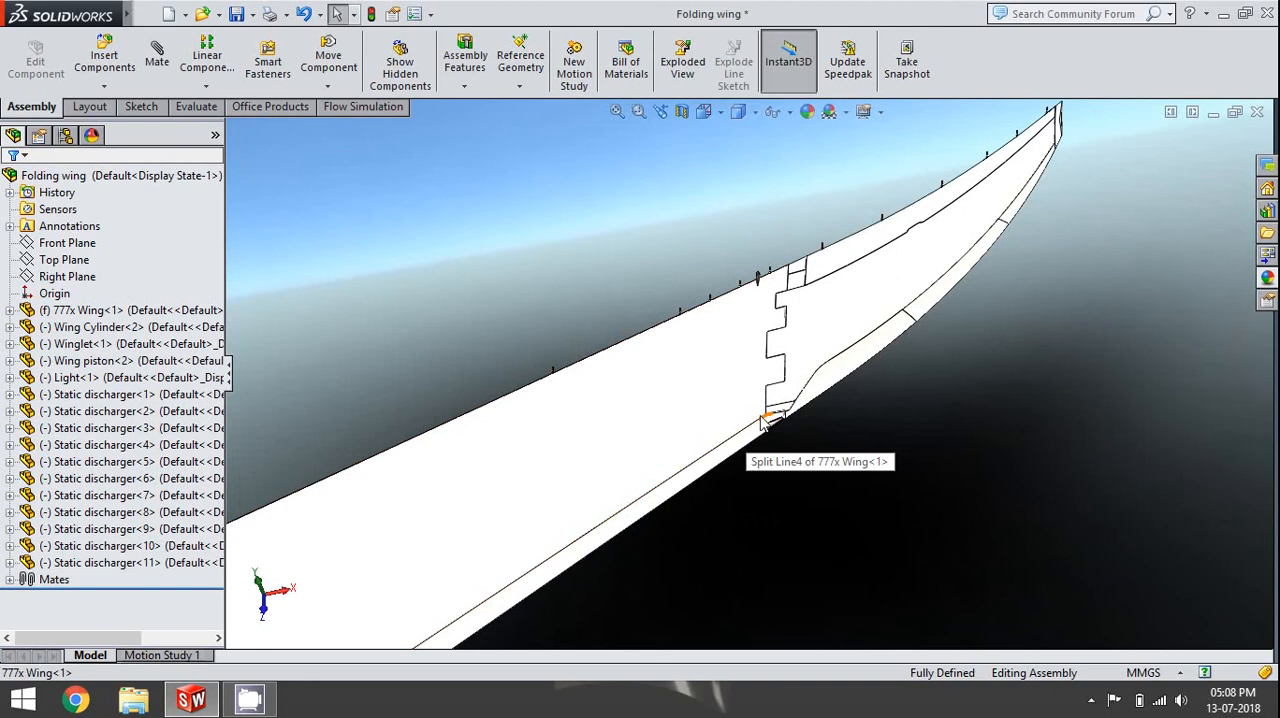
mouse_move(780, 428)
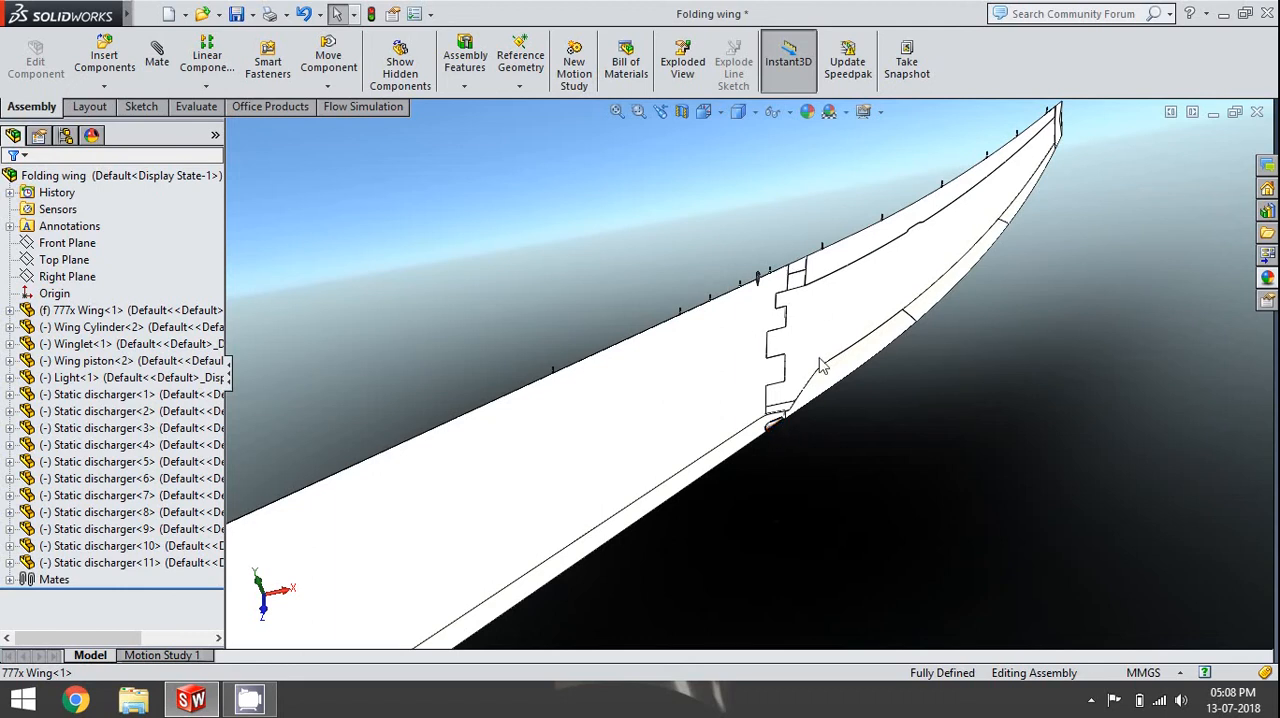
mouse_move(764, 398)
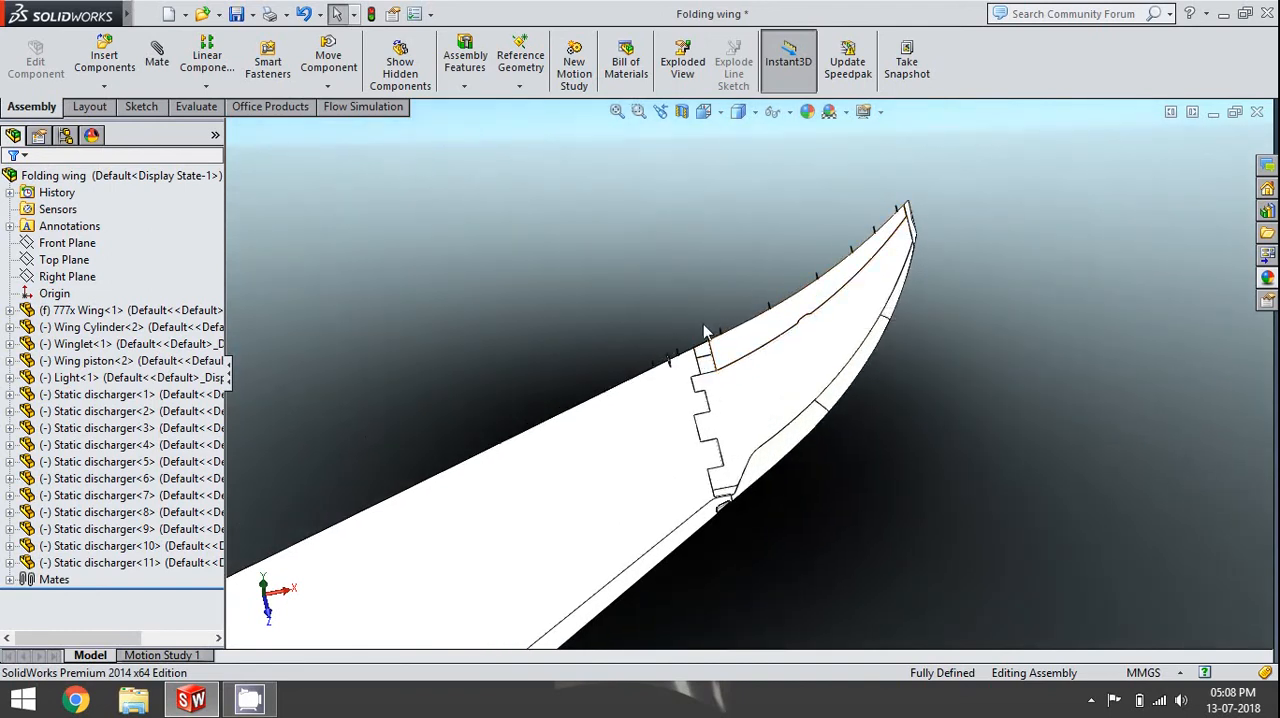
mouse_move(744, 480)
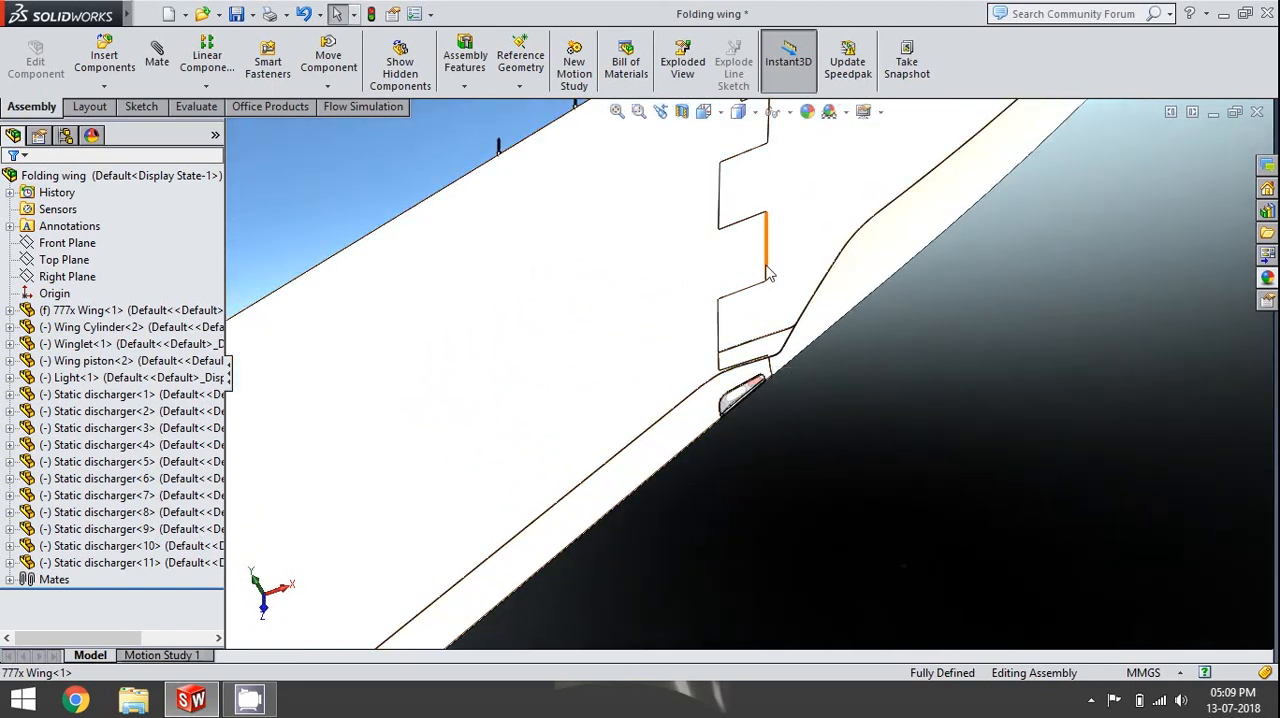
mouse_move(770, 276)
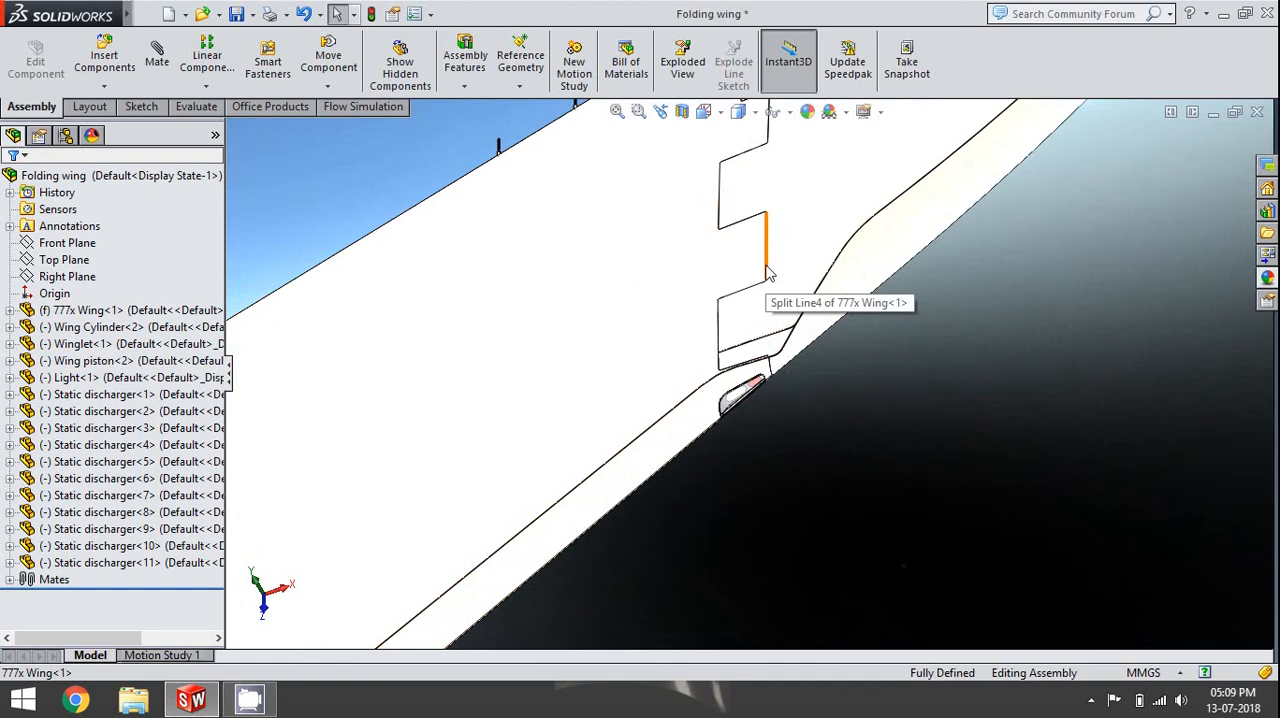
mouse_move(768, 272)
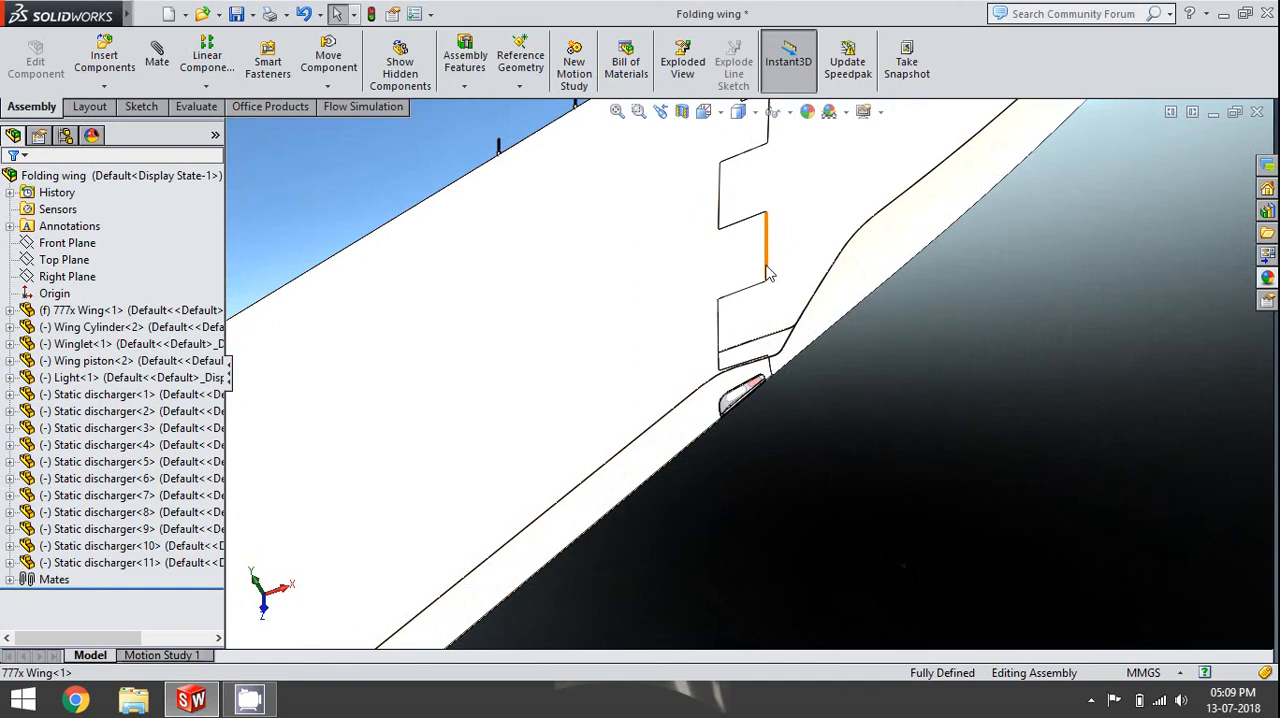